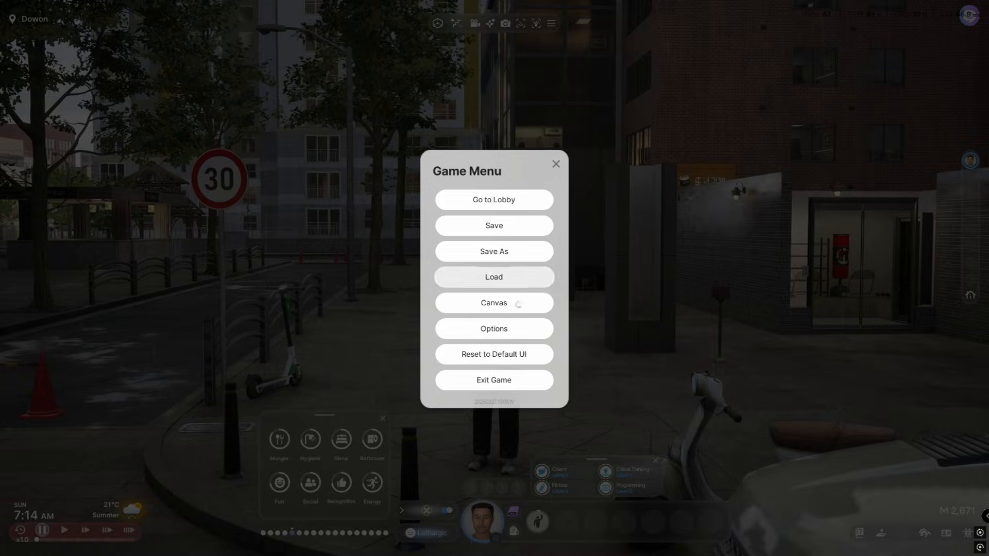
Step: Choose Options in the Game Menu to bring up the graphics settings page
left_click(494, 329)
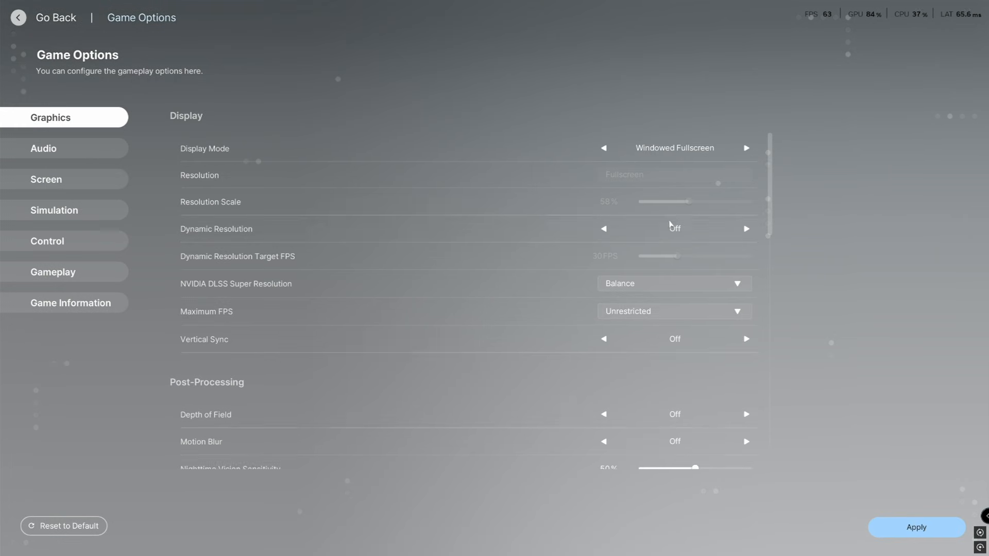
mouse_move(784, 164)
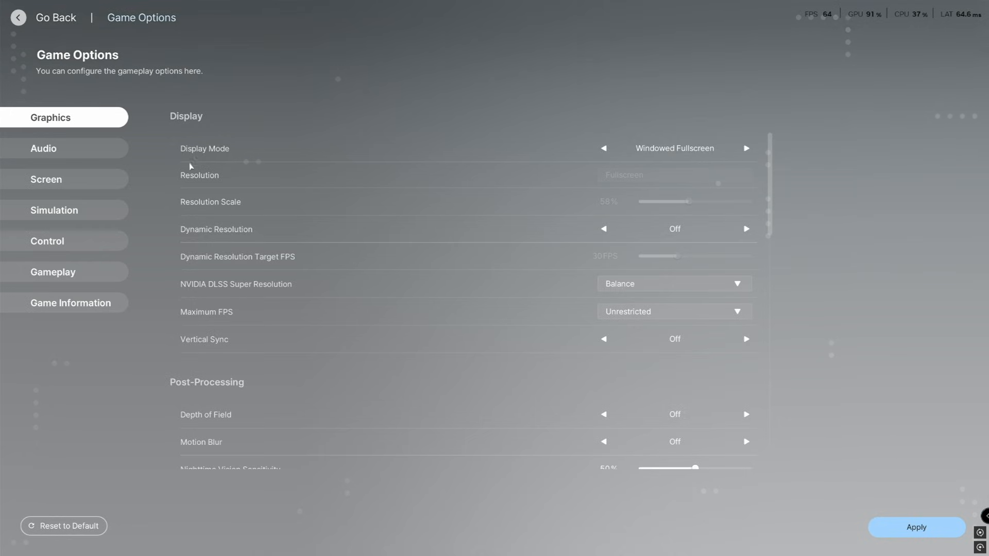
mouse_move(692, 163)
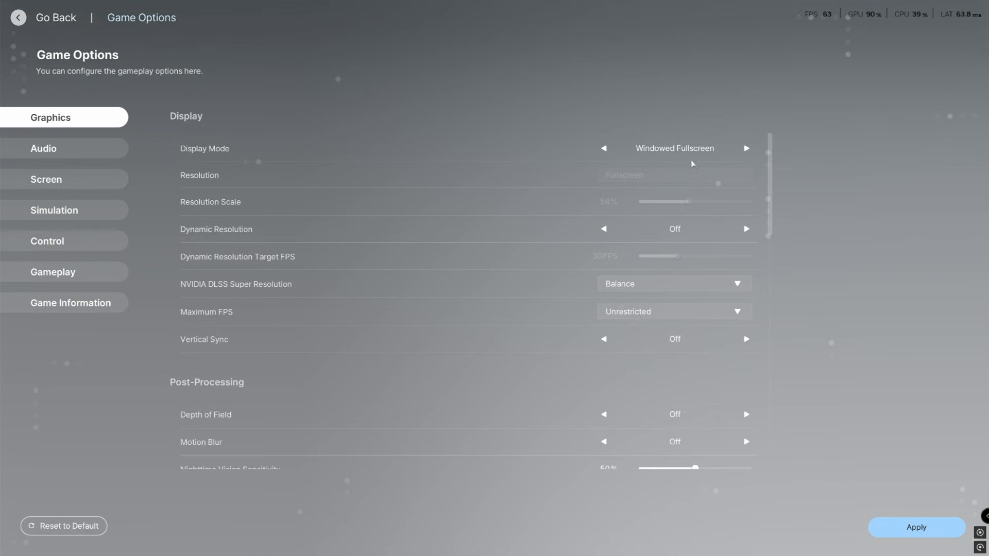
mouse_move(662, 157)
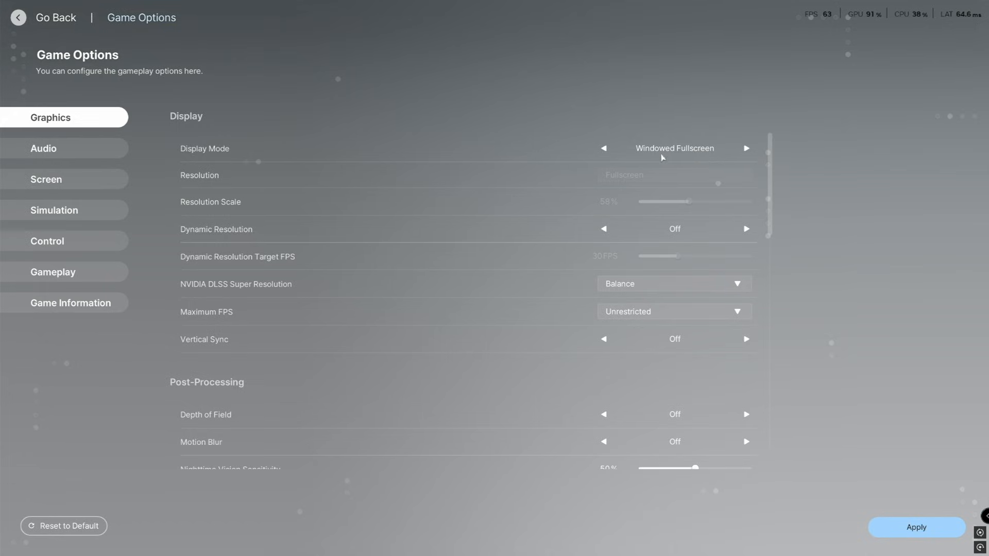
mouse_move(682, 215)
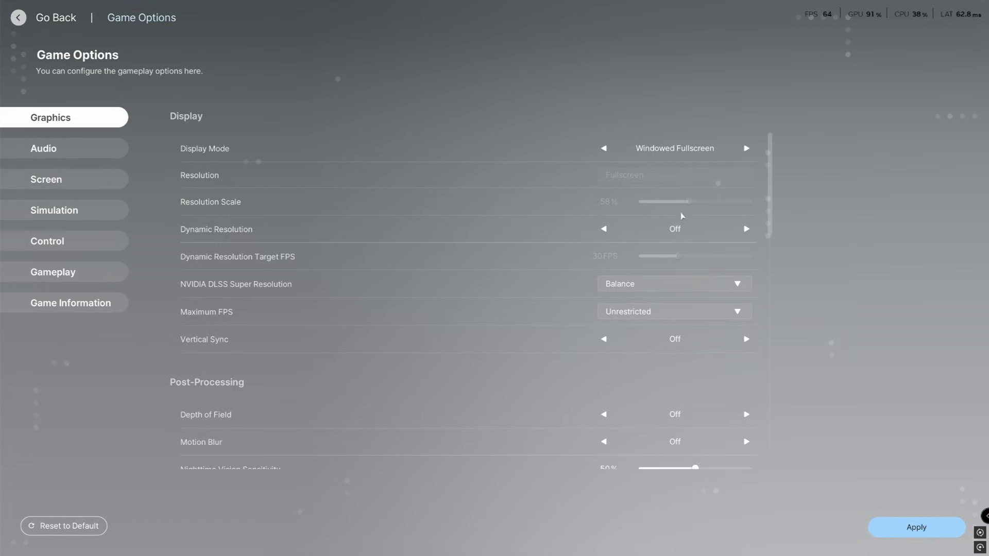
scroll("down", 3)
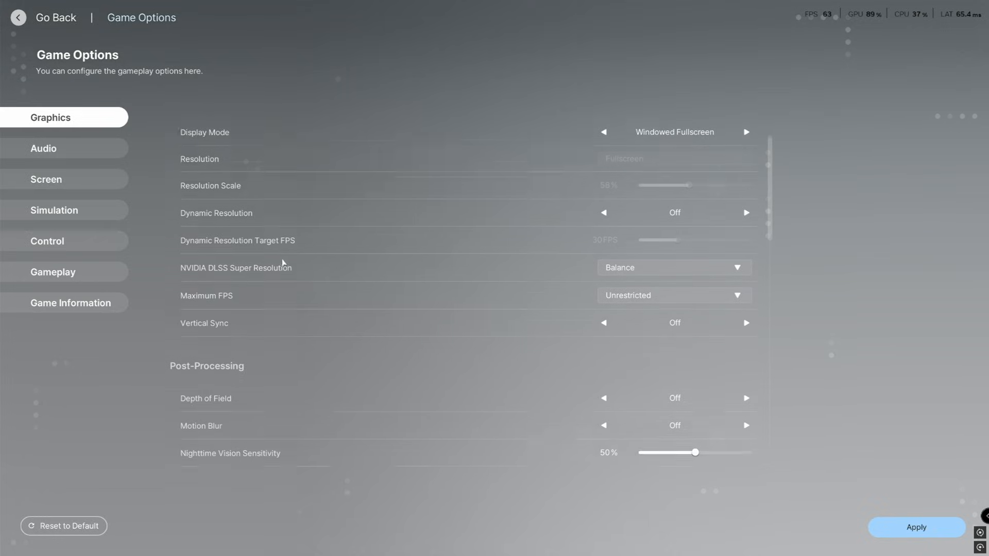
scroll("down", 3)
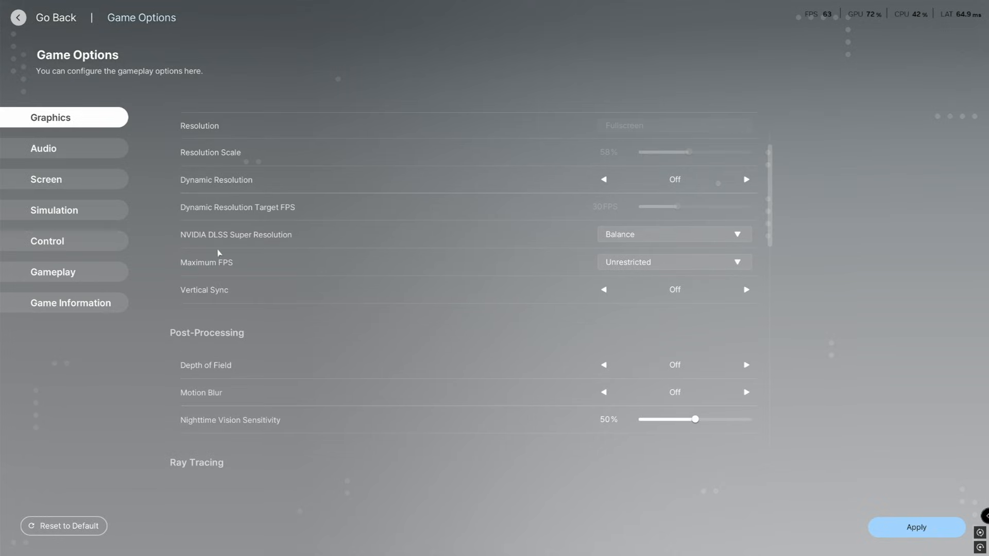
scroll("down", 3)
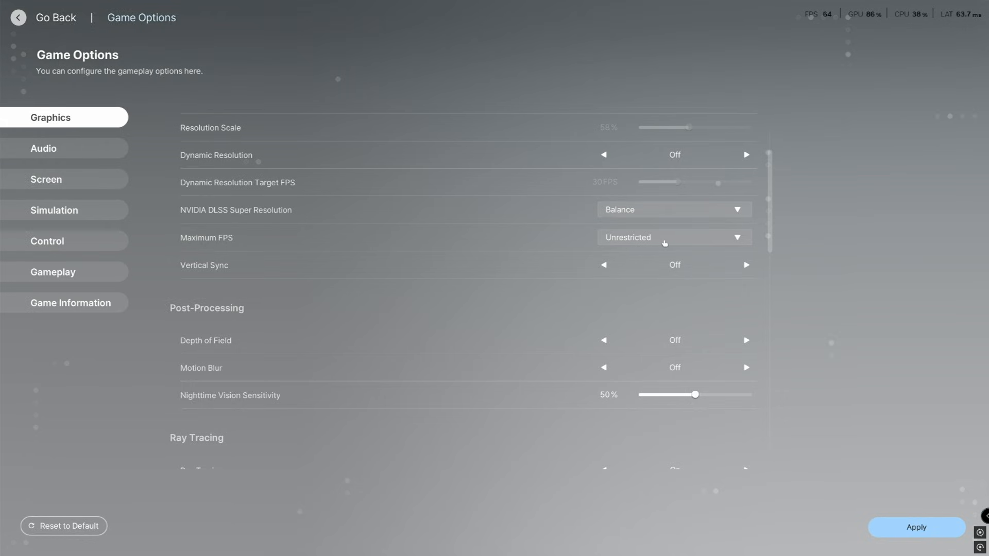
scroll("down", 3)
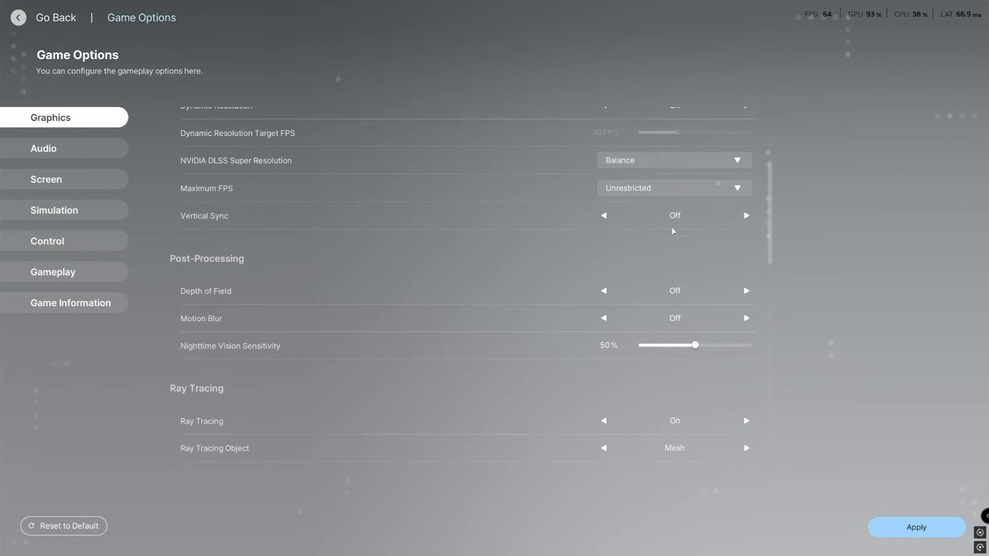
scroll("down", 3)
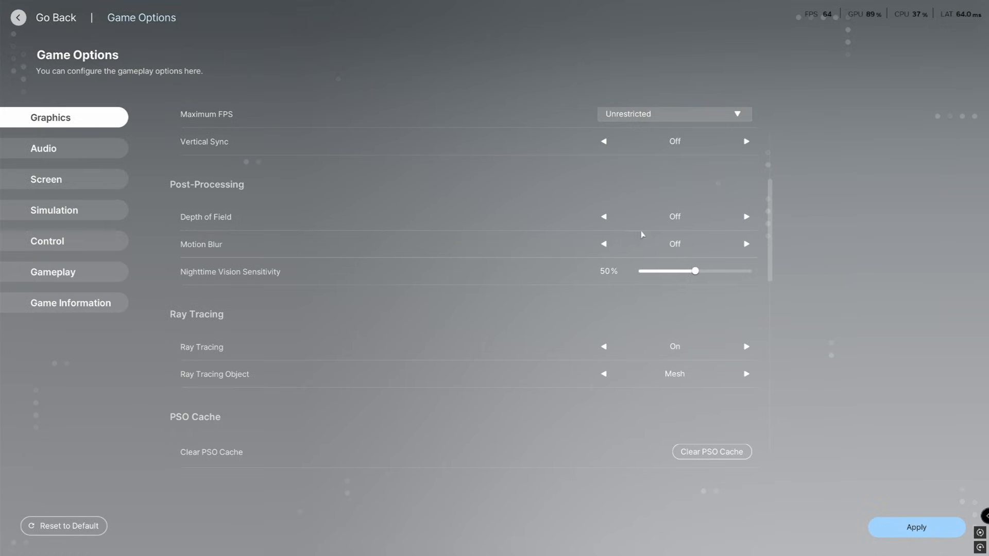
mouse_move(679, 250)
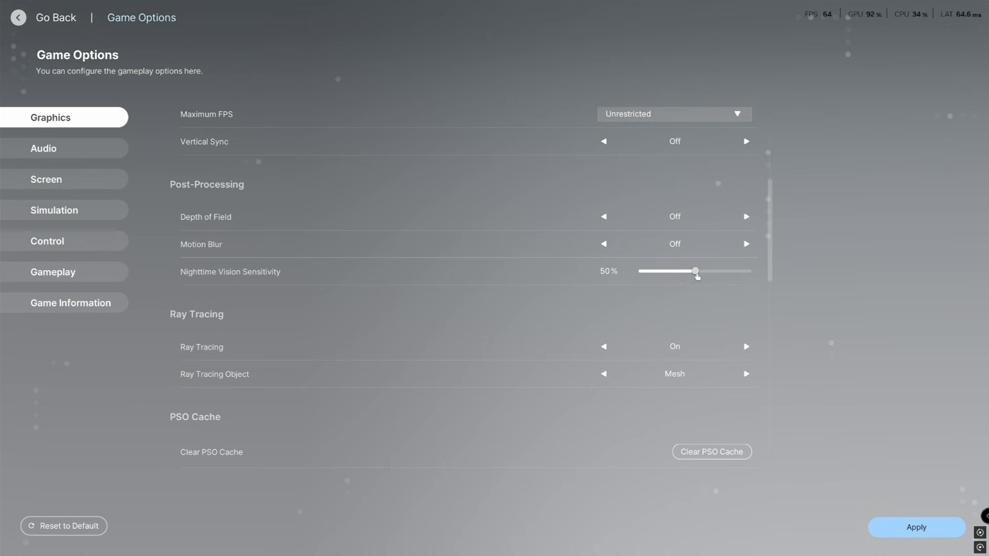
scroll("down", 3)
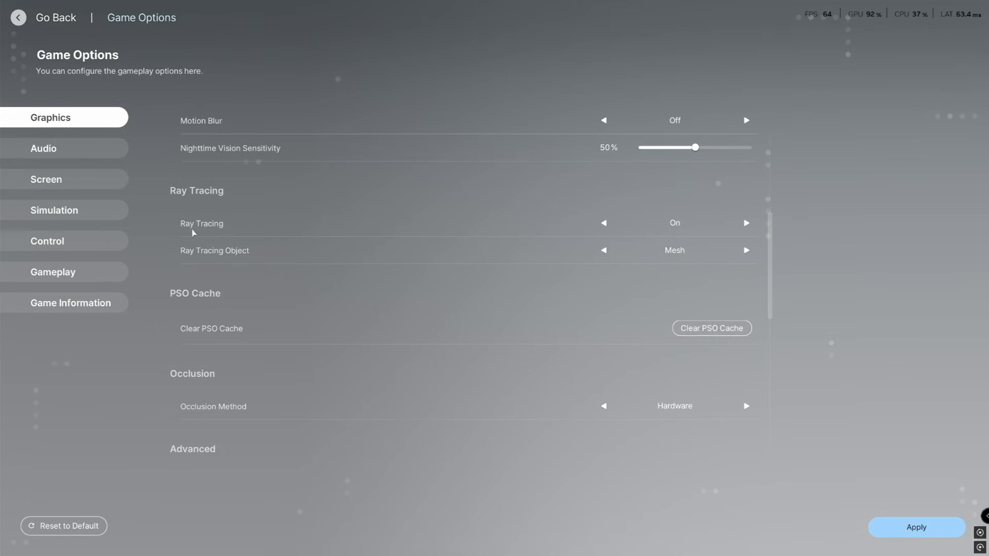
mouse_move(671, 254)
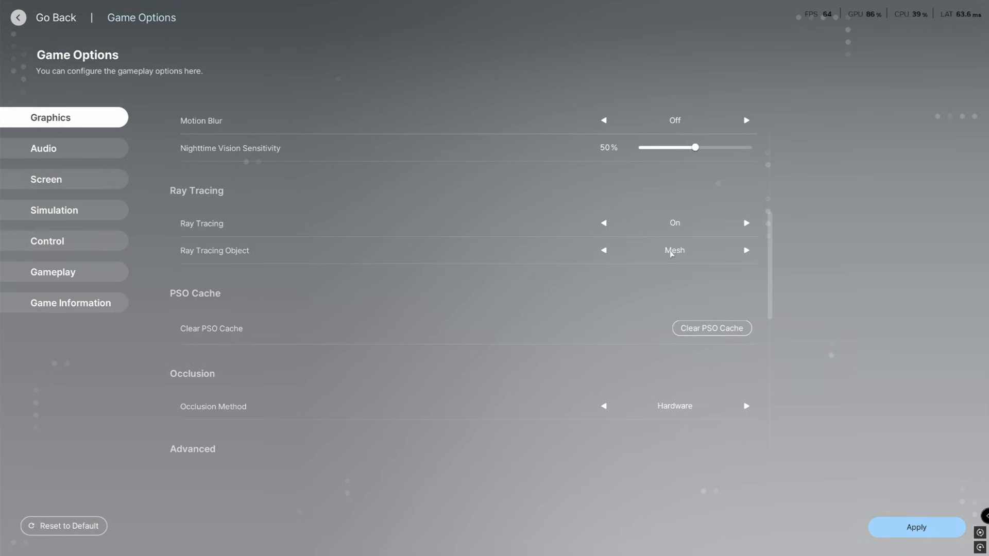
scroll("down", 3)
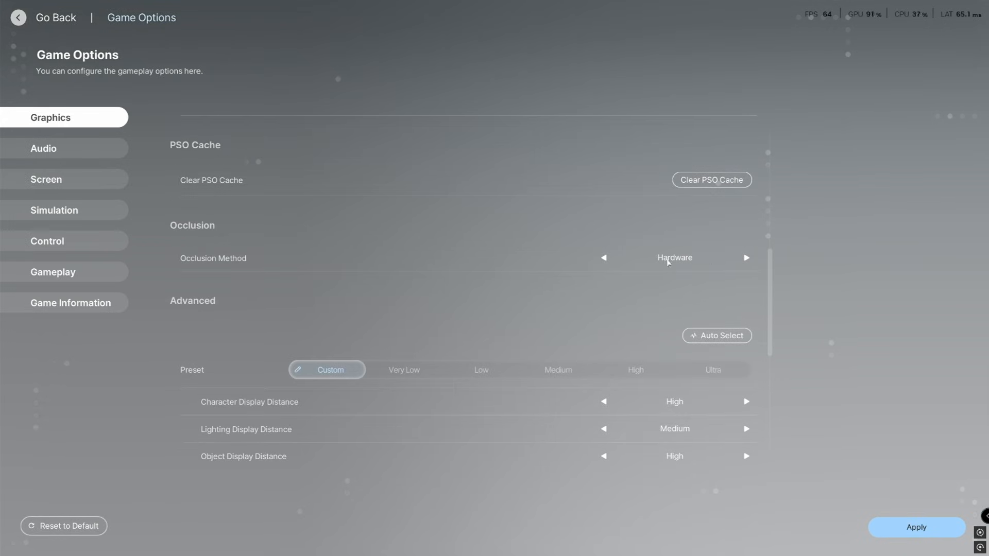
scroll("down", 3)
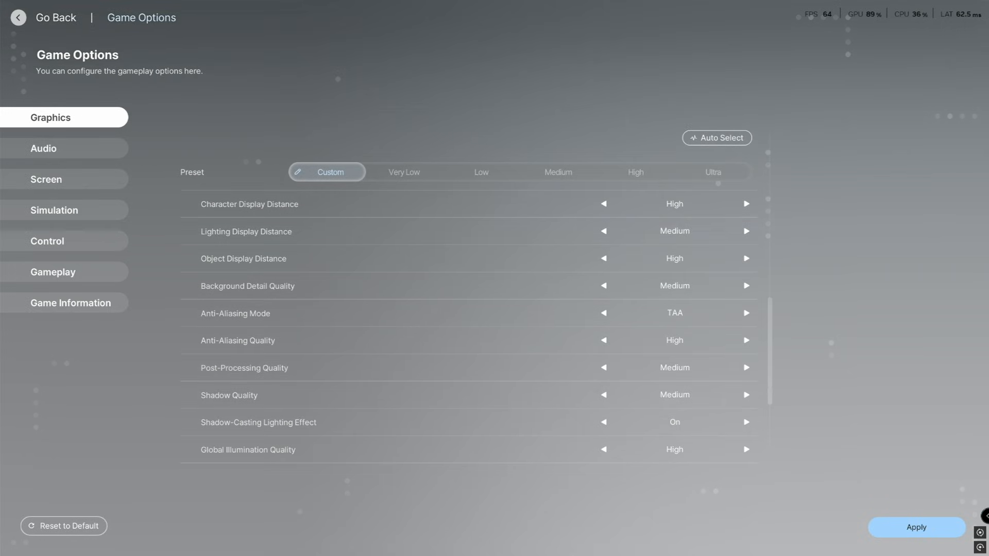
scroll("down", 3)
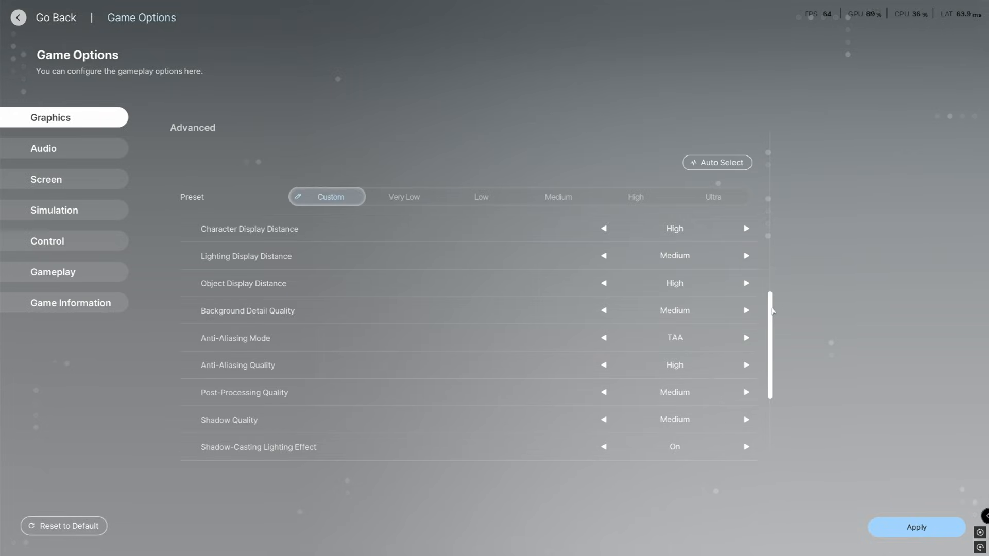
scroll("down", 3)
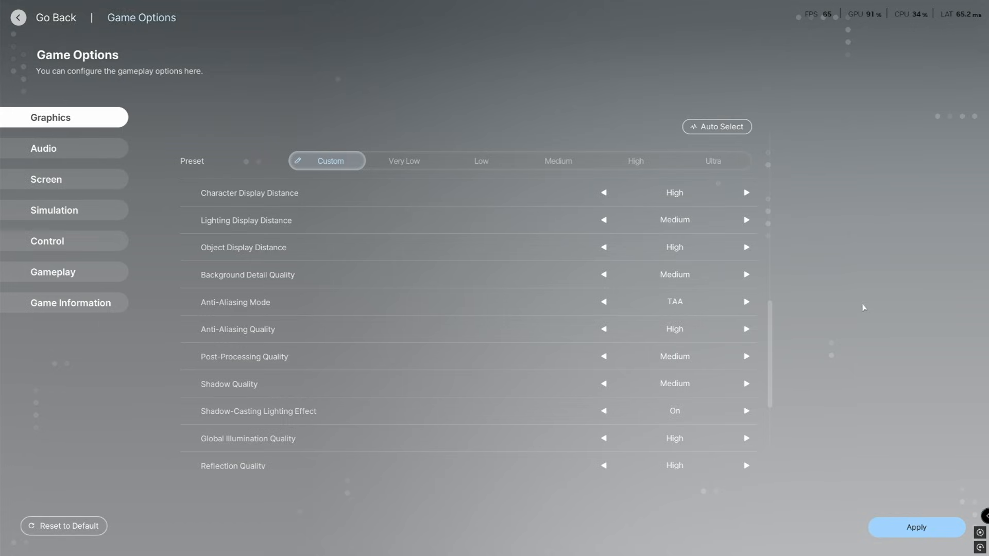
mouse_move(640, 233)
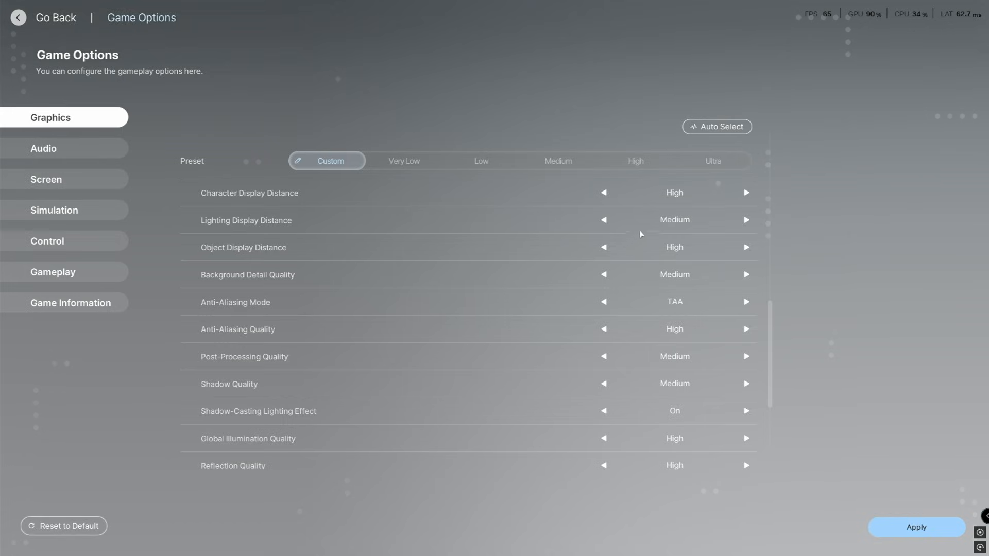
mouse_move(658, 189)
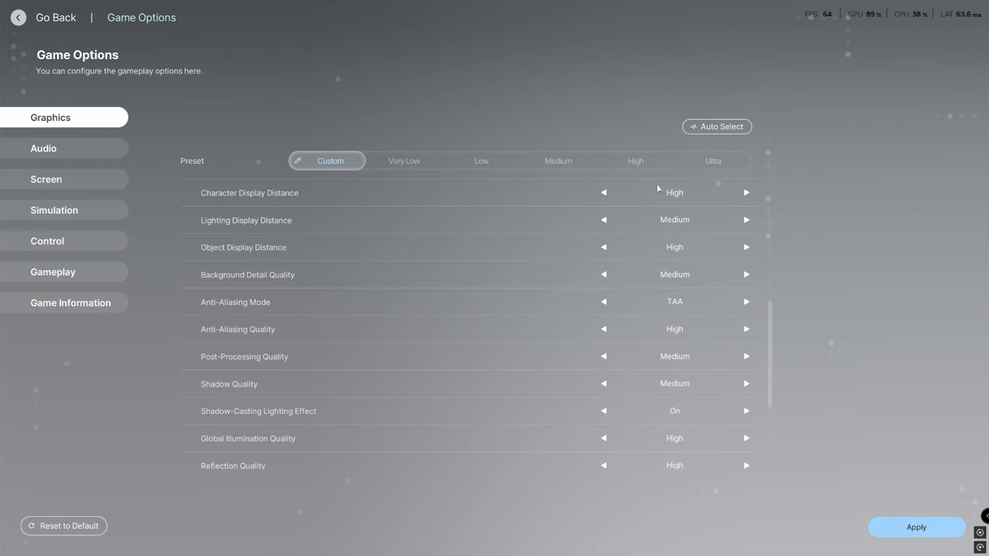
mouse_move(686, 229)
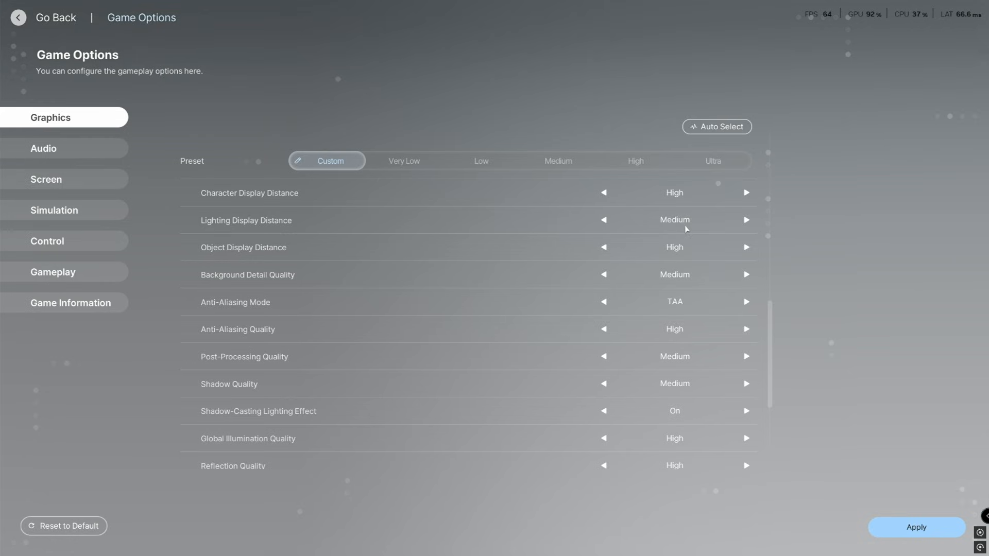
mouse_move(672, 250)
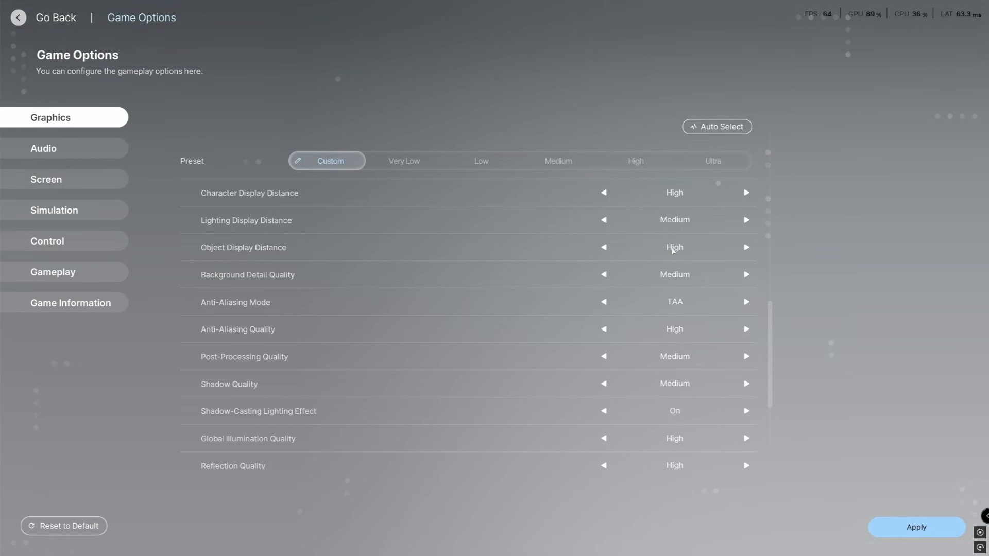
scroll("down", 3)
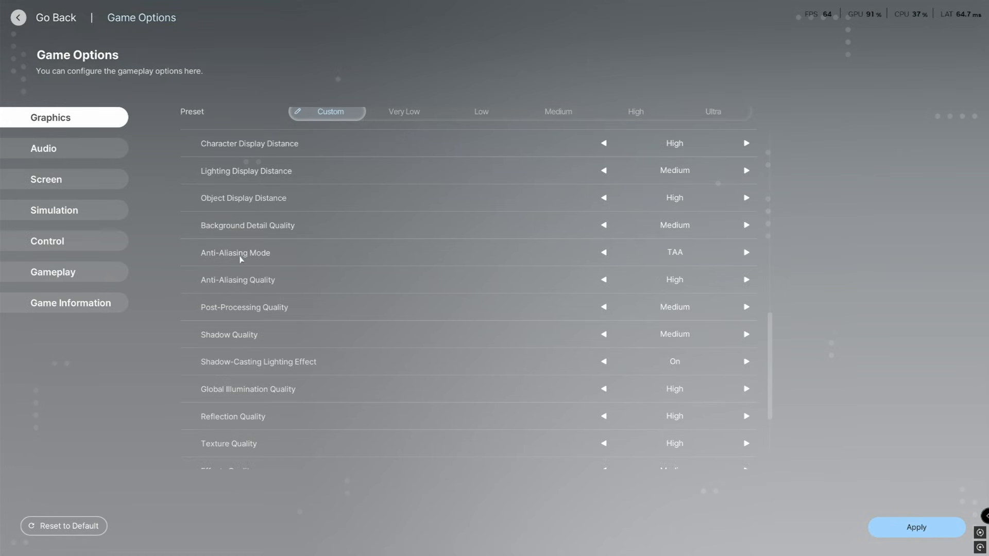
mouse_move(198, 295)
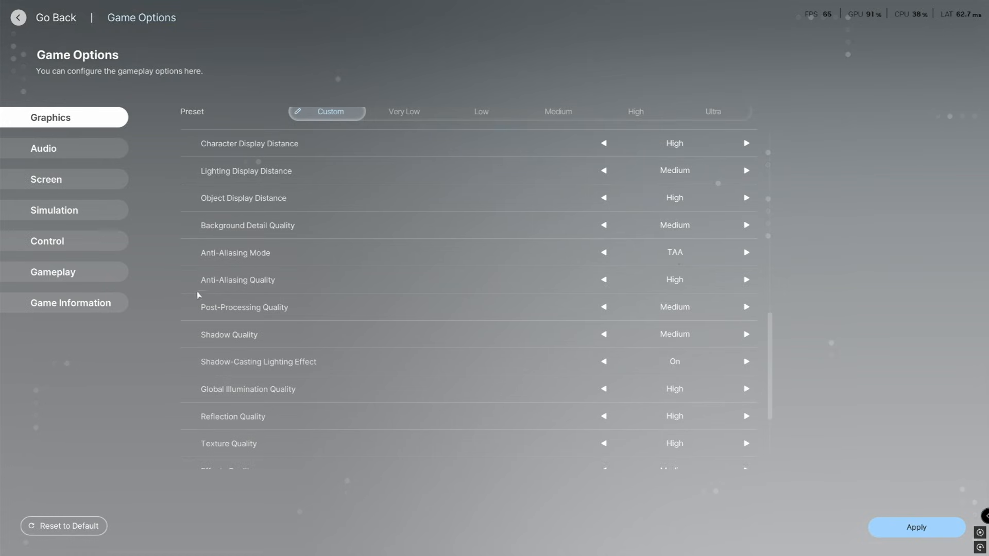
scroll("down", 3)
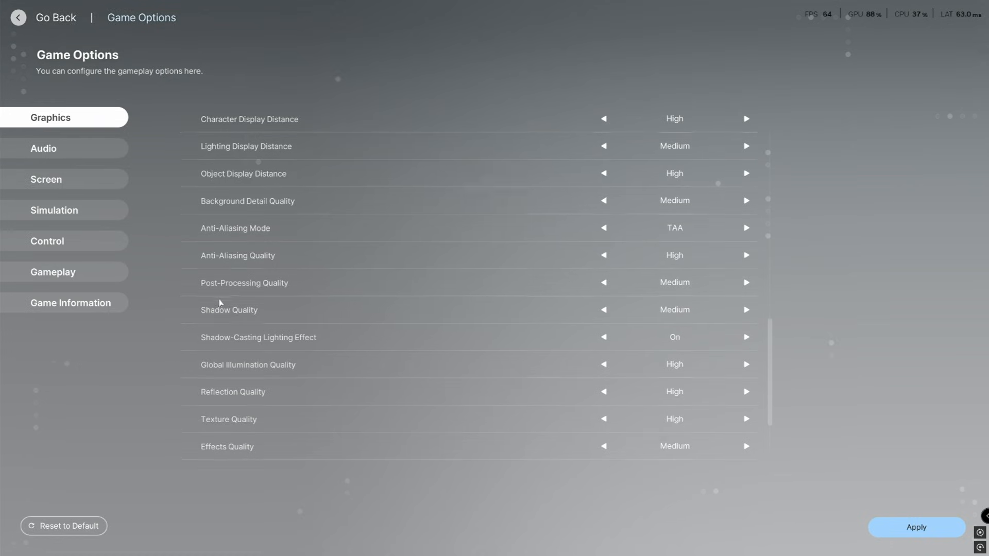
scroll("down", 3)
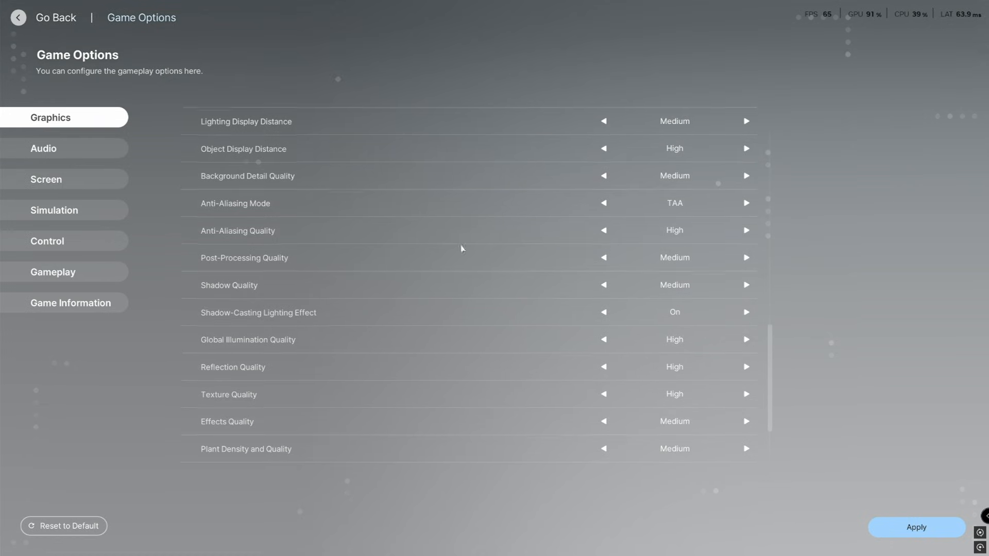
scroll("down", 3)
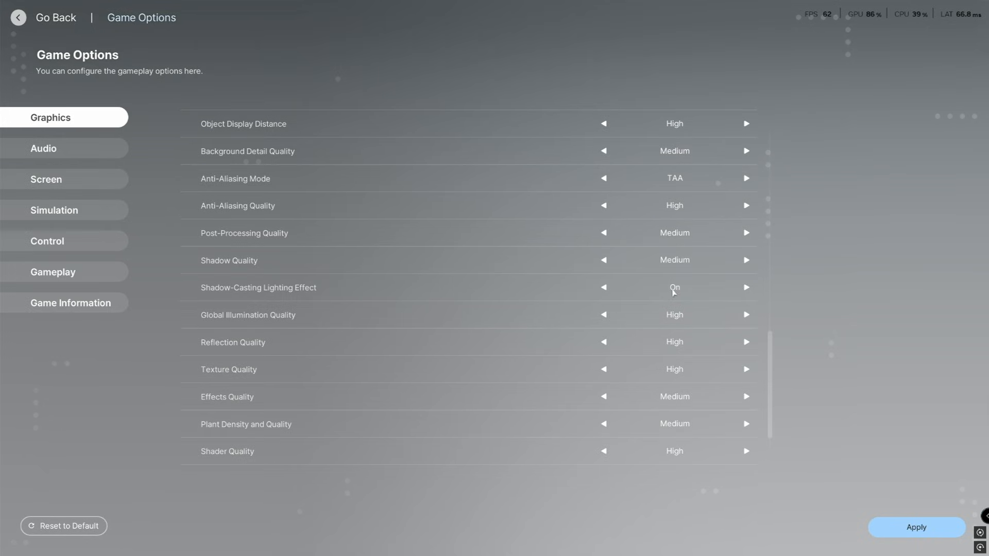
scroll("down", 3)
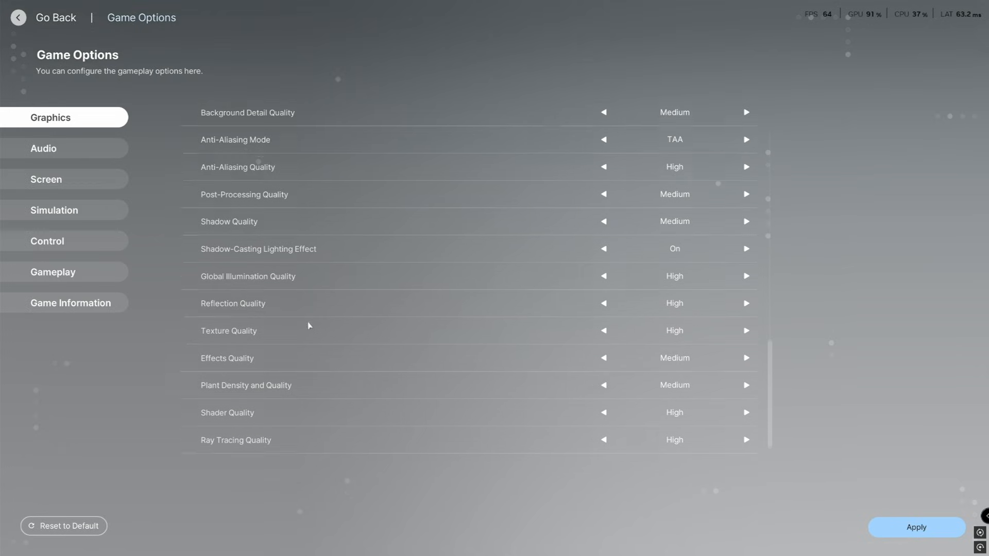
scroll("down", 3)
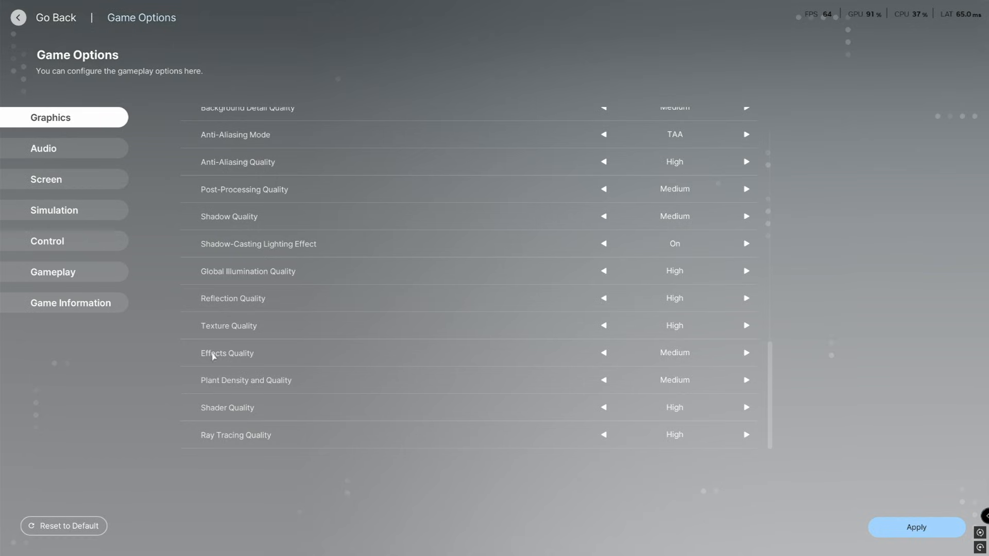
mouse_move(251, 389)
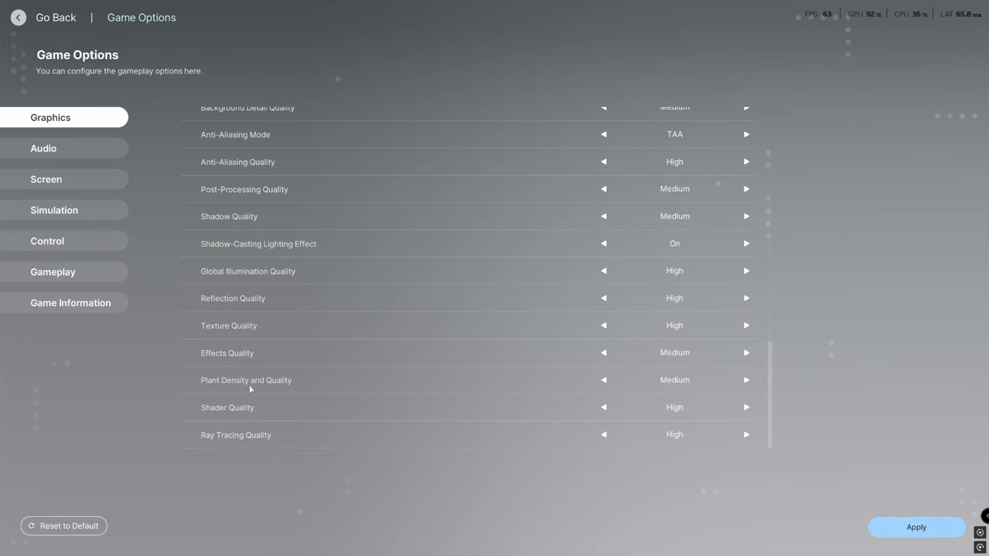
mouse_move(699, 390)
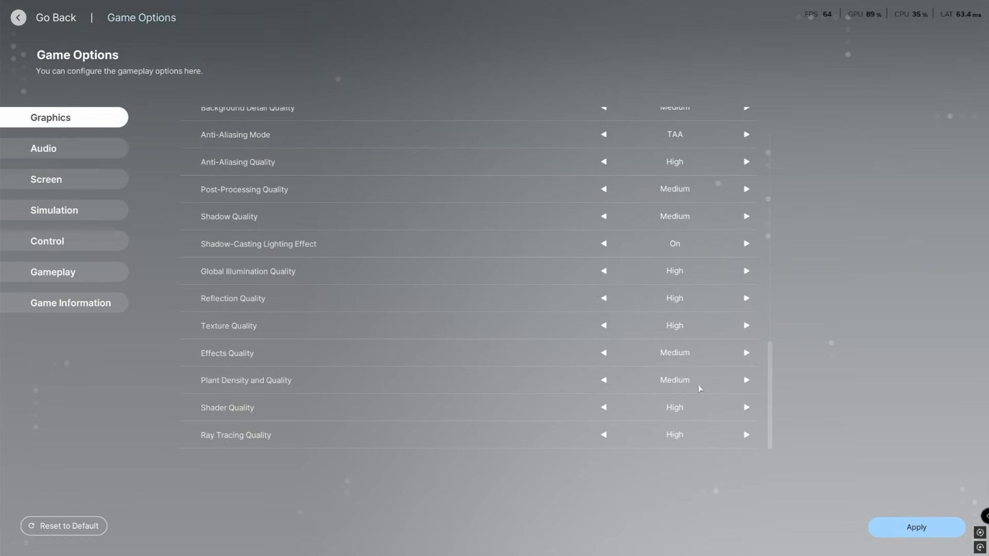
mouse_move(293, 410)
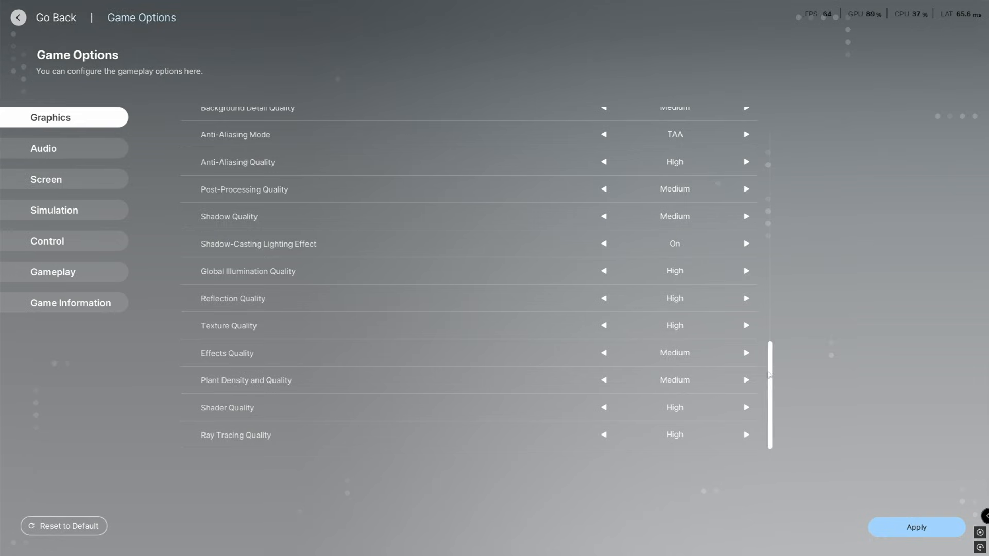
scroll("up", 3)
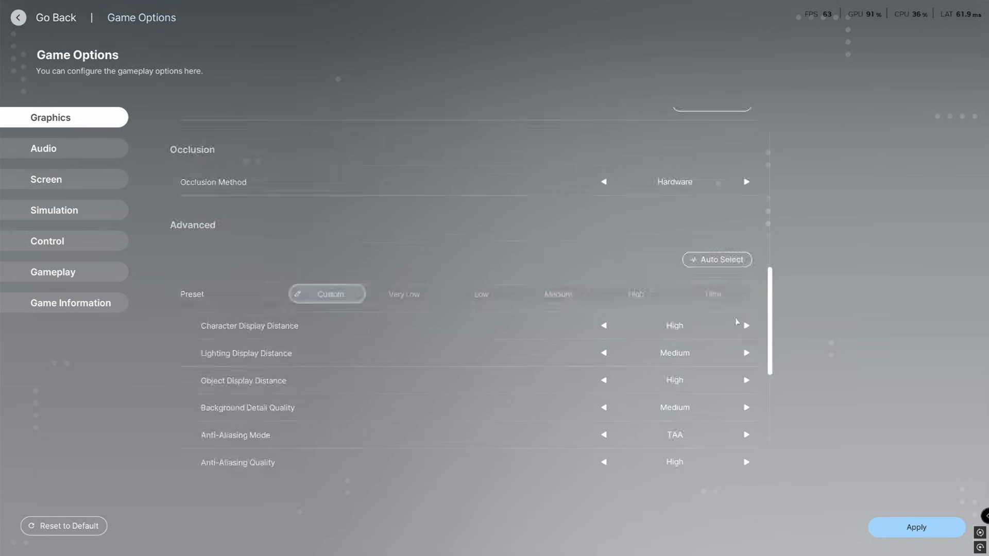
scroll("down", 3)
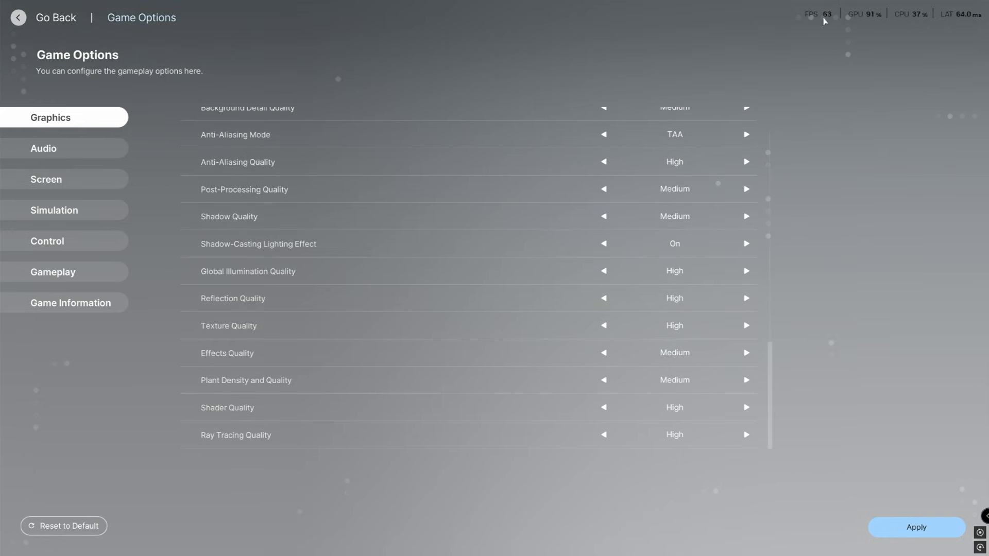
mouse_move(845, 9)
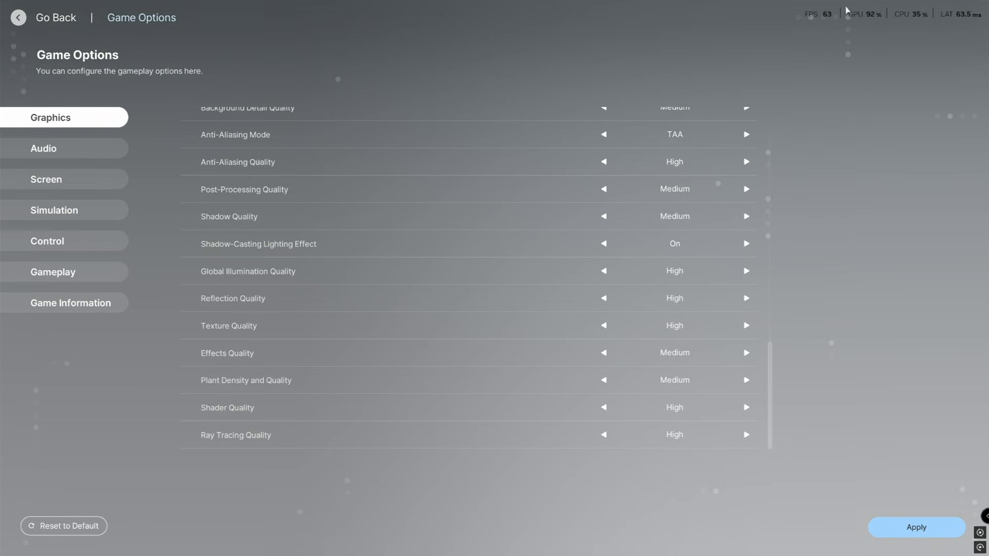
mouse_move(793, 9)
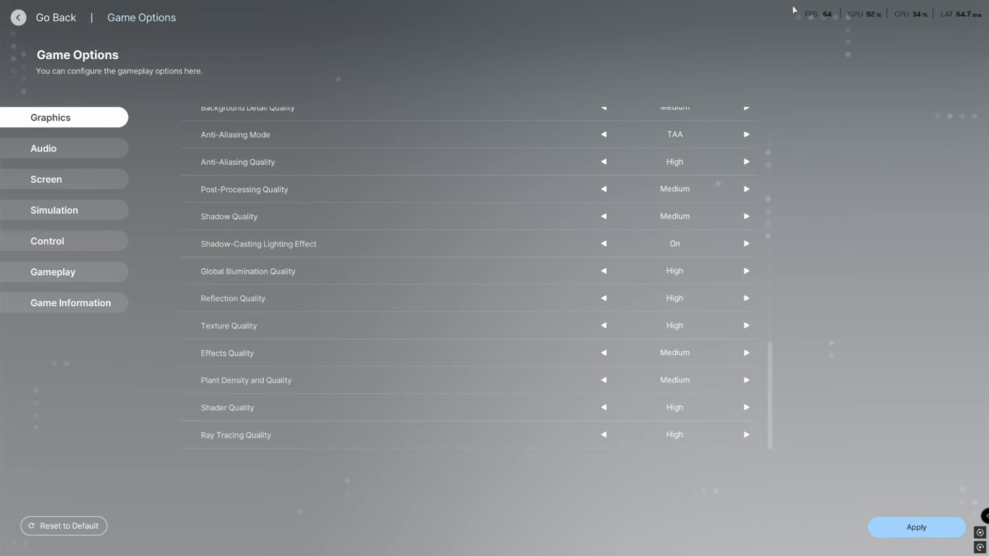
mouse_move(788, 185)
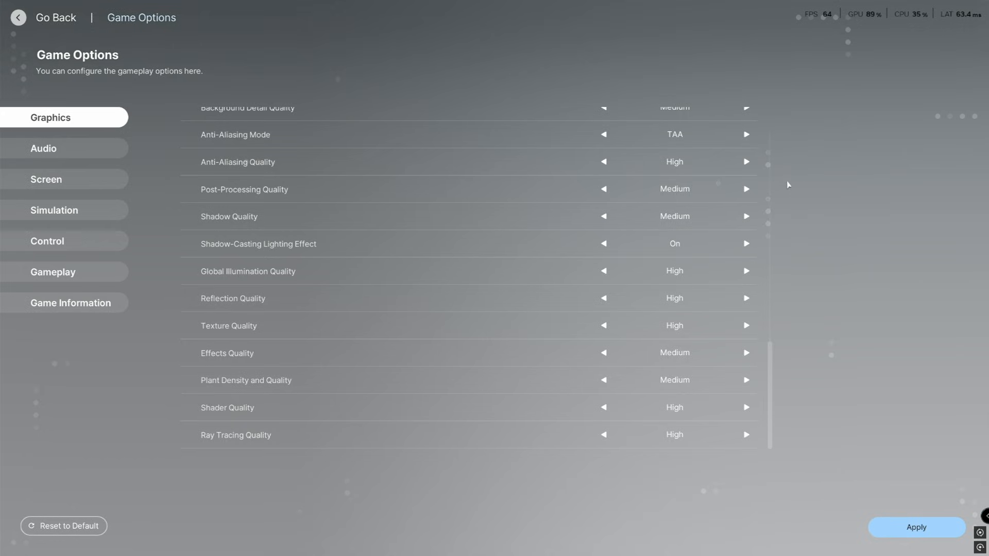
mouse_move(867, 144)
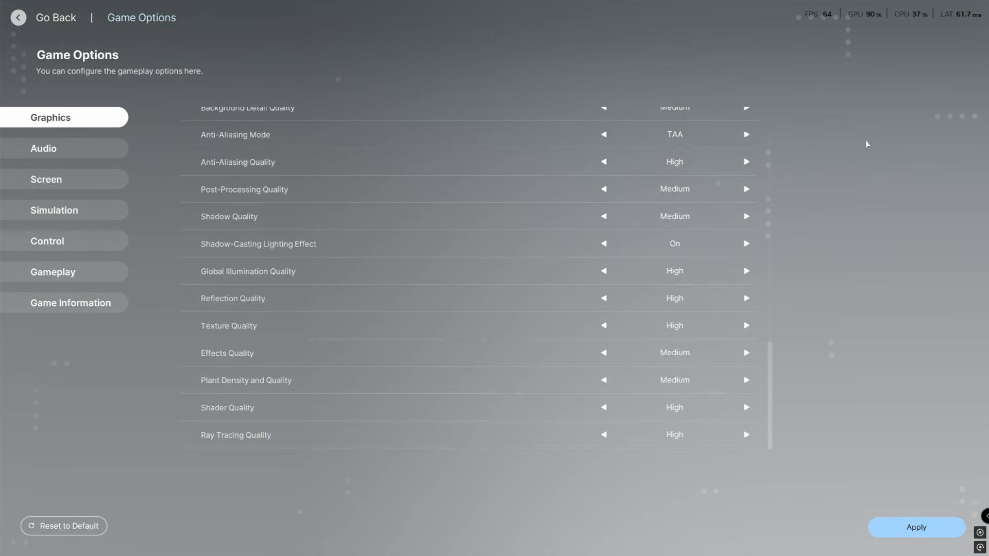